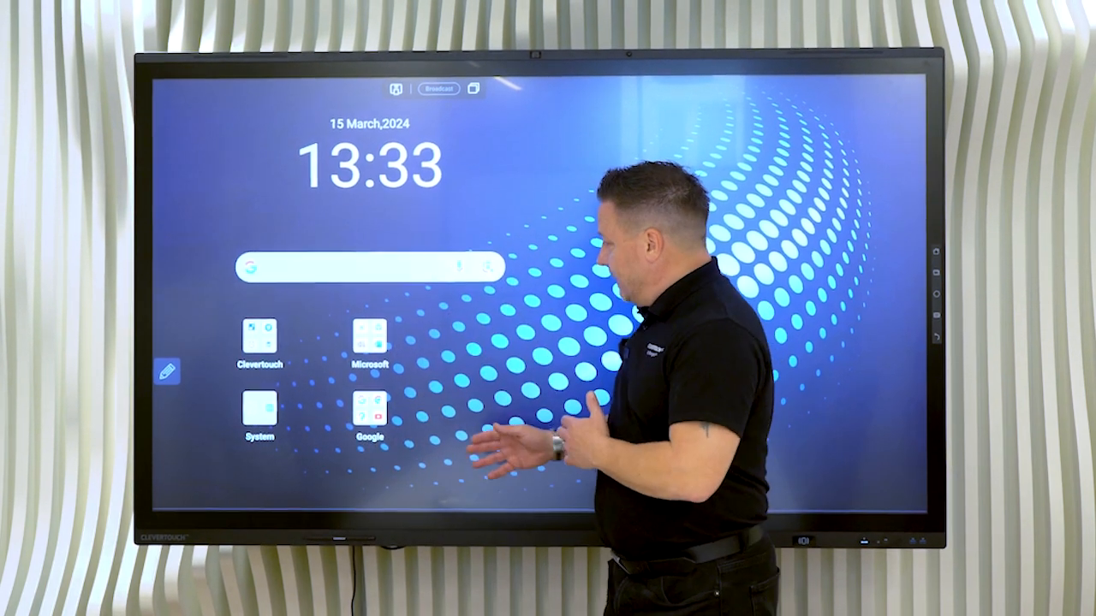
- Reveal the Microsoft folder contents: Teams, Microsoft 365, PowerPoint, Outlook and Excel
click(368, 342)
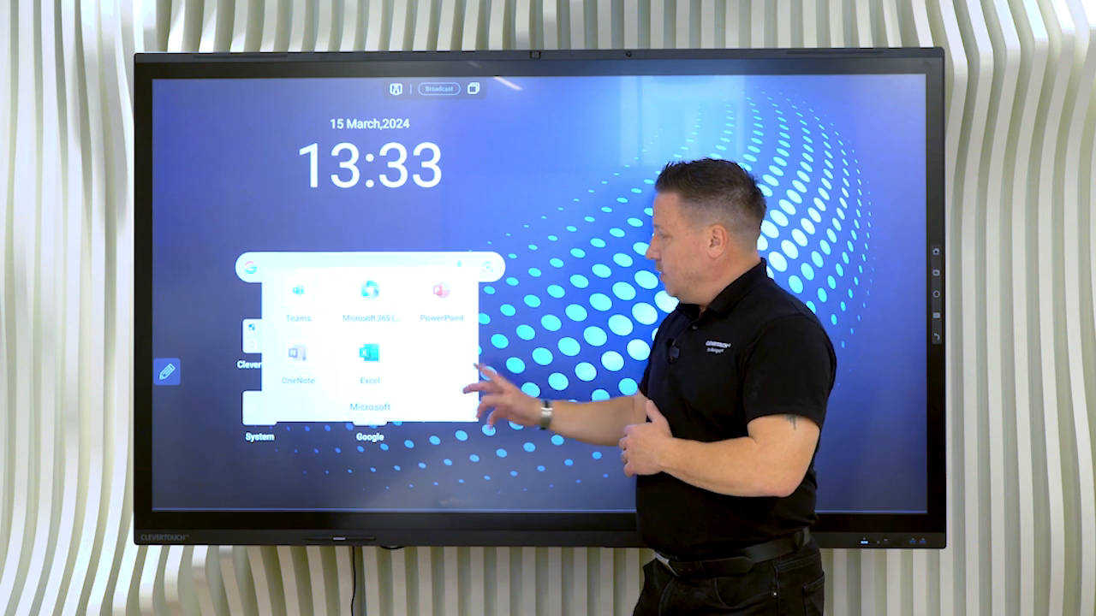